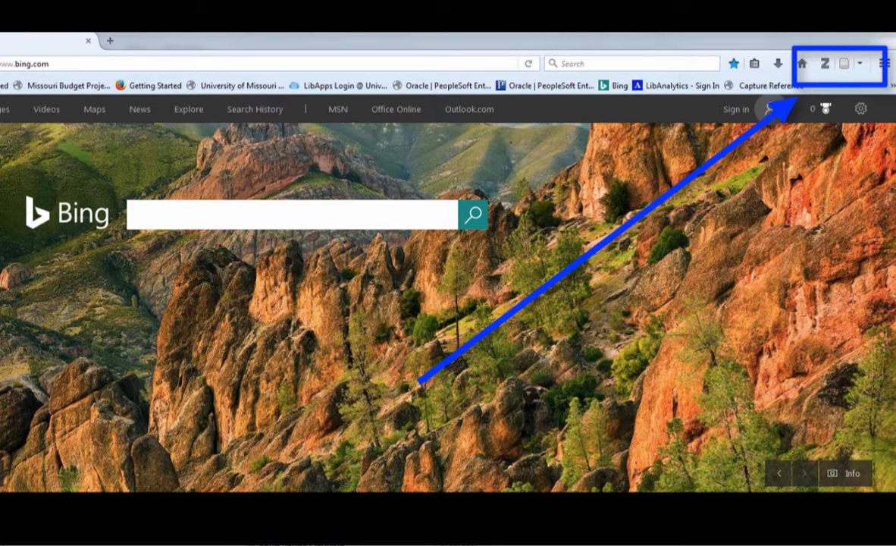
- Open the Zotero library pane from the Z icon in the Firefox toolbar
{"action": "left_click", "coordinate": [824, 63]}
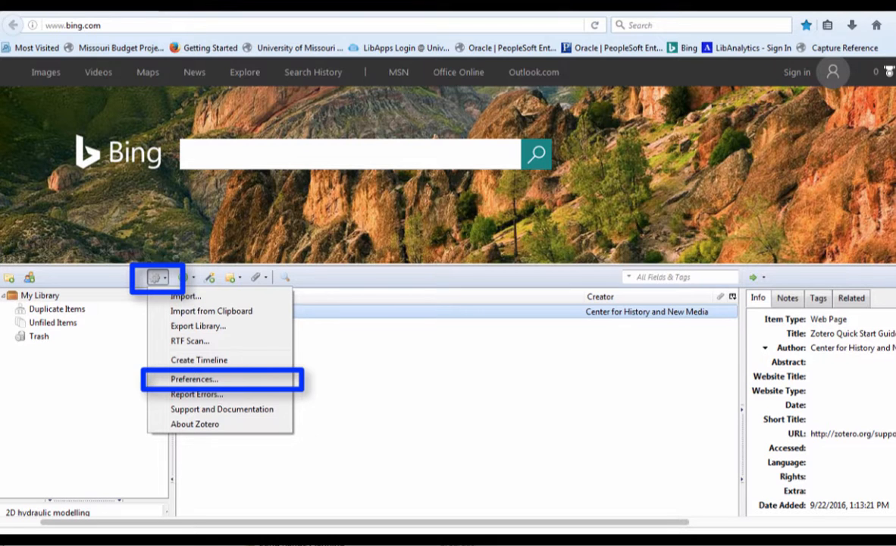
- Set Zotero's data directory to the custom ZoteroFolder in Downloads and confirm with Yes
{"action": "left_click", "coordinate": [193, 379]}
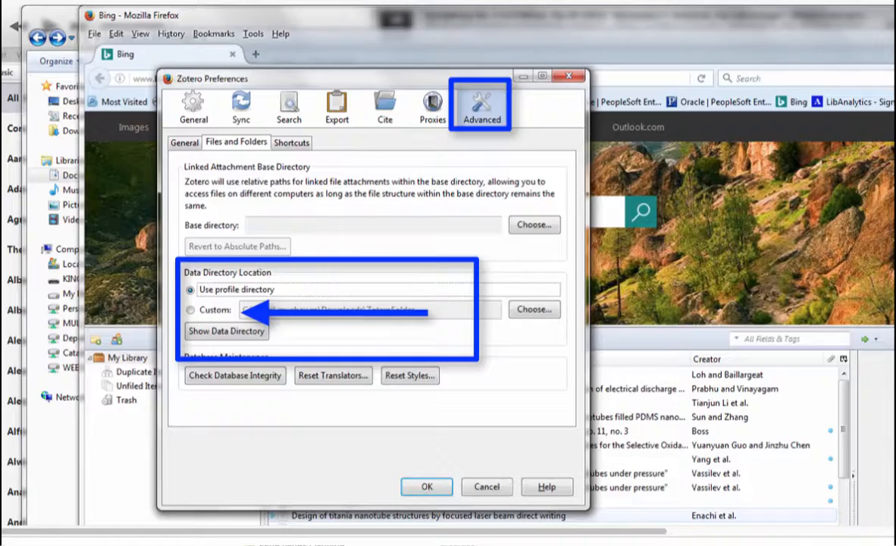
{"action": "left_click", "coordinate": [534, 310]}
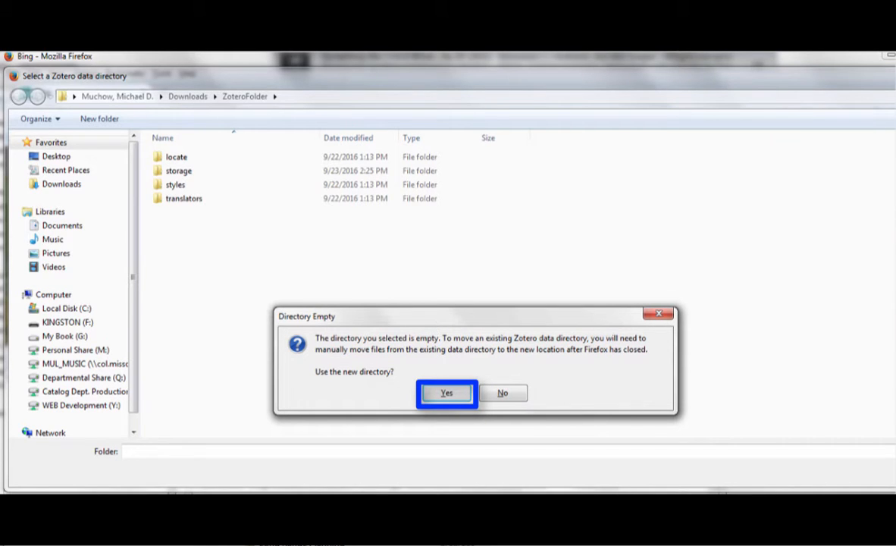
{"action": "left_click", "coordinate": [445, 392]}
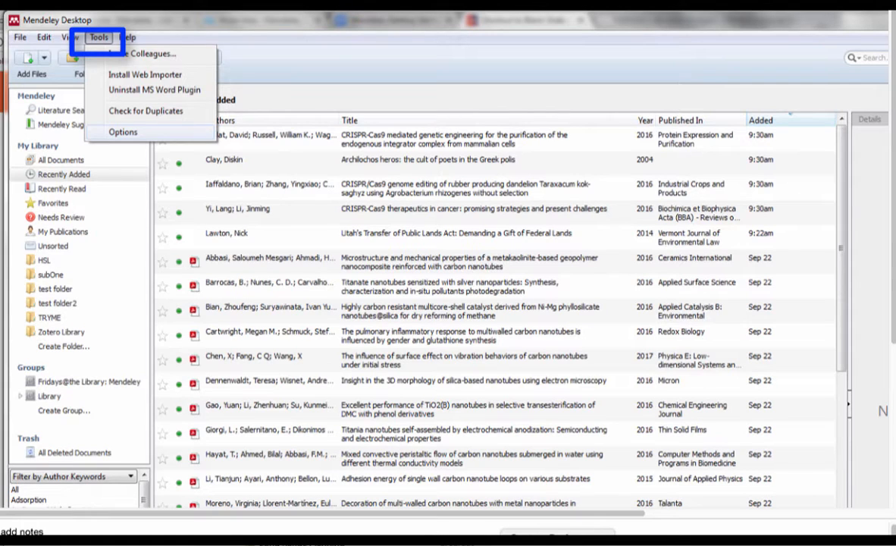
{"action": "mouse_move", "coordinate": [126, 132]}
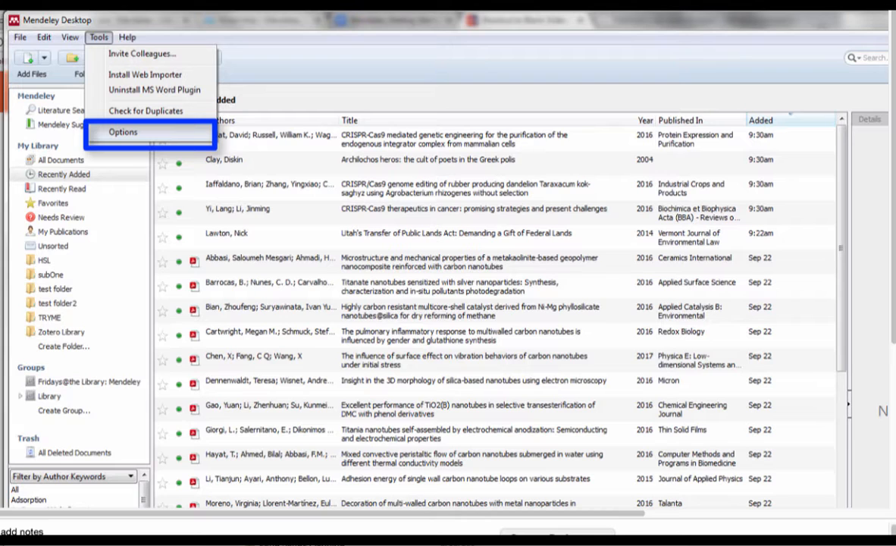
- Reach Mendeley's Zotero integration options and browse for the Zotero sqlite database
{"action": "left_click", "coordinate": [123, 131]}
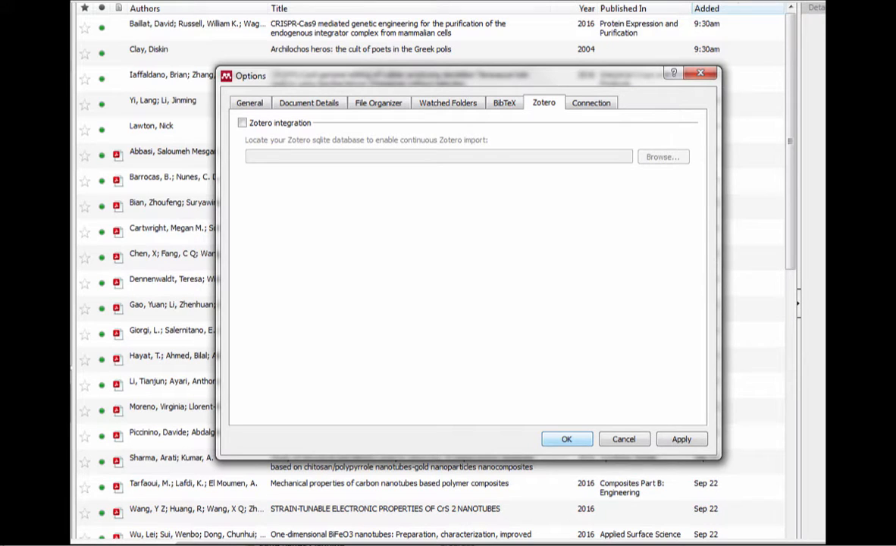
{"action": "left_click", "coordinate": [543, 102]}
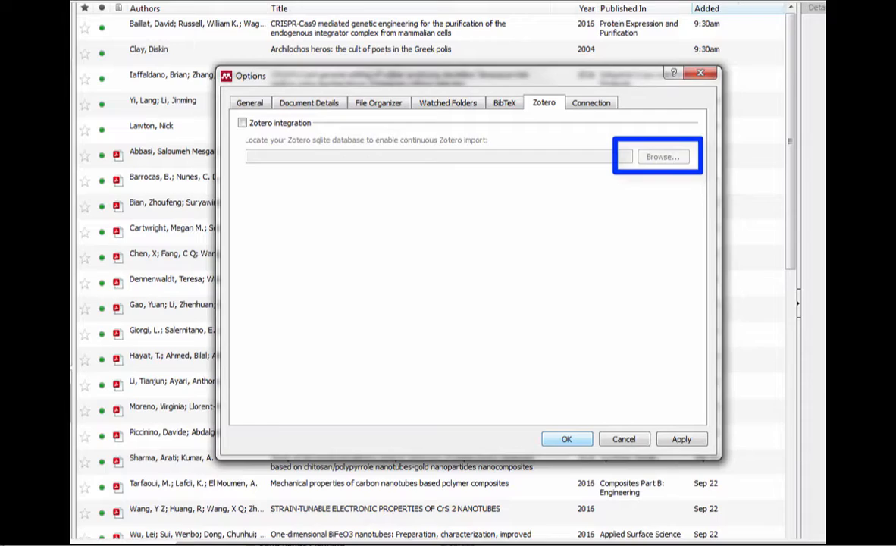
{"action": "left_click", "coordinate": [663, 156]}
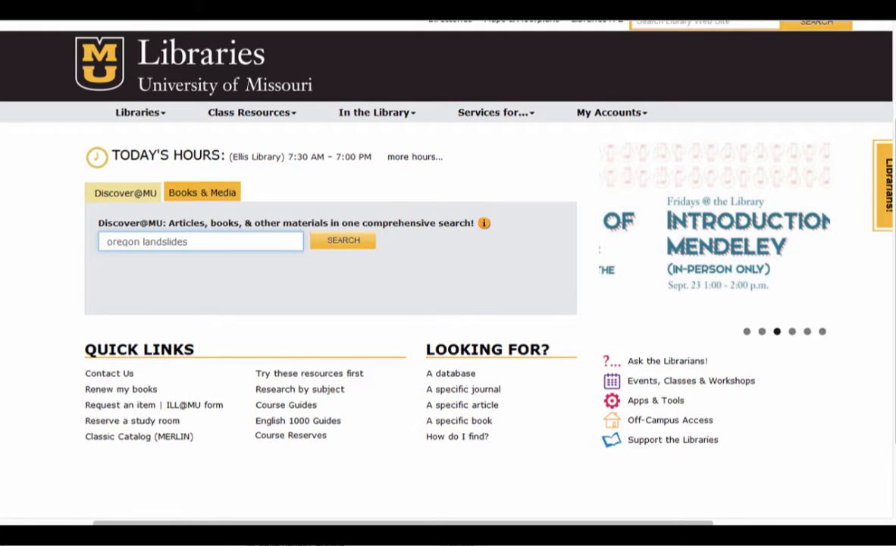
- Search Discover@MU for 'oregon landslides' and view the coastal Oregon large-wood article record
{"action": "left_click", "coordinate": [342, 240]}
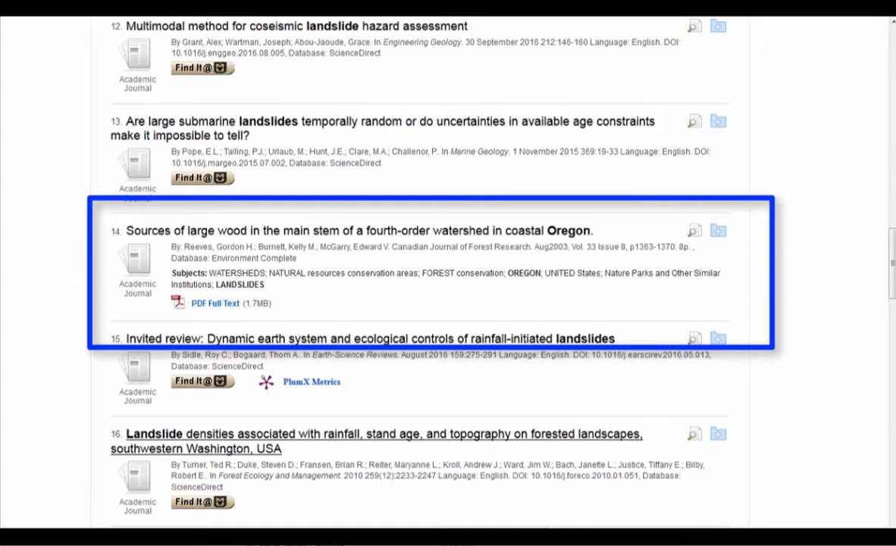
{"action": "left_click", "coordinate": [361, 232]}
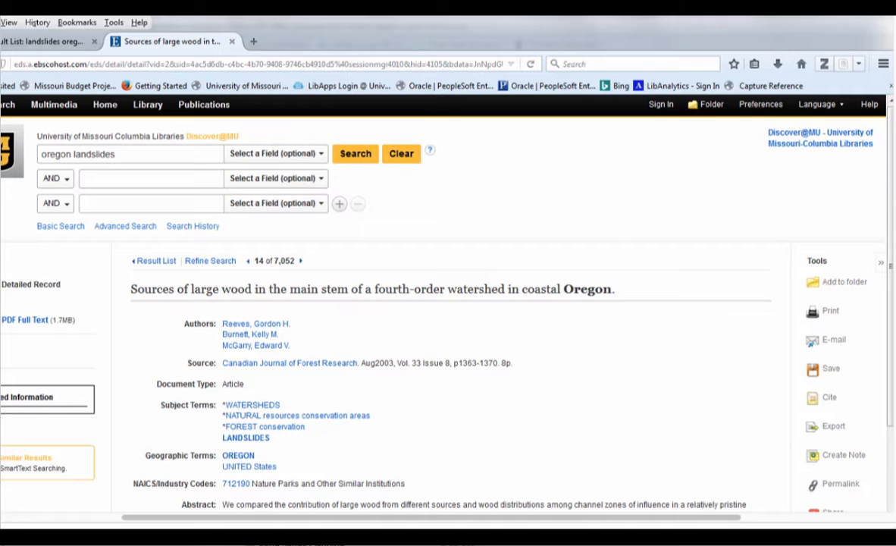
{"action": "left_click", "coordinate": [843, 62]}
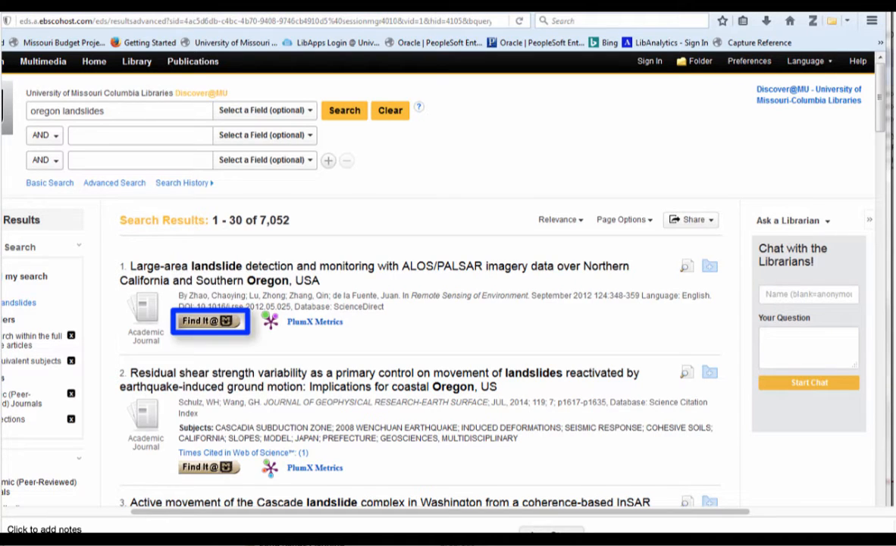
{"action": "mouse_move", "coordinate": [198, 337]}
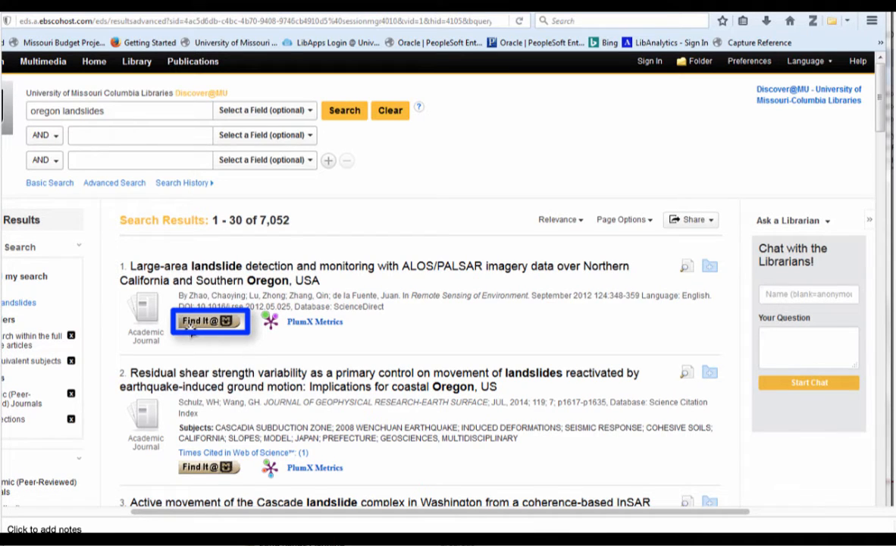
{"action": "mouse_move", "coordinate": [203, 339]}
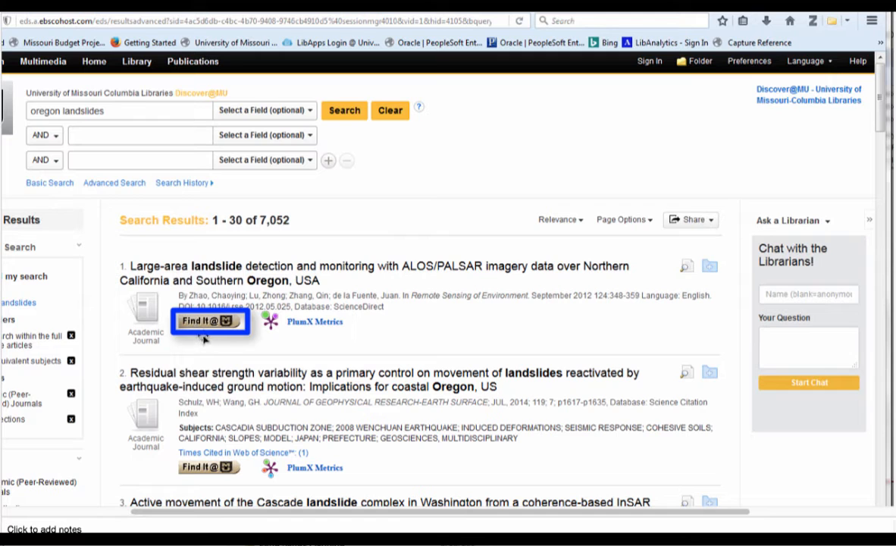
{"action": "mouse_move", "coordinate": [204, 321]}
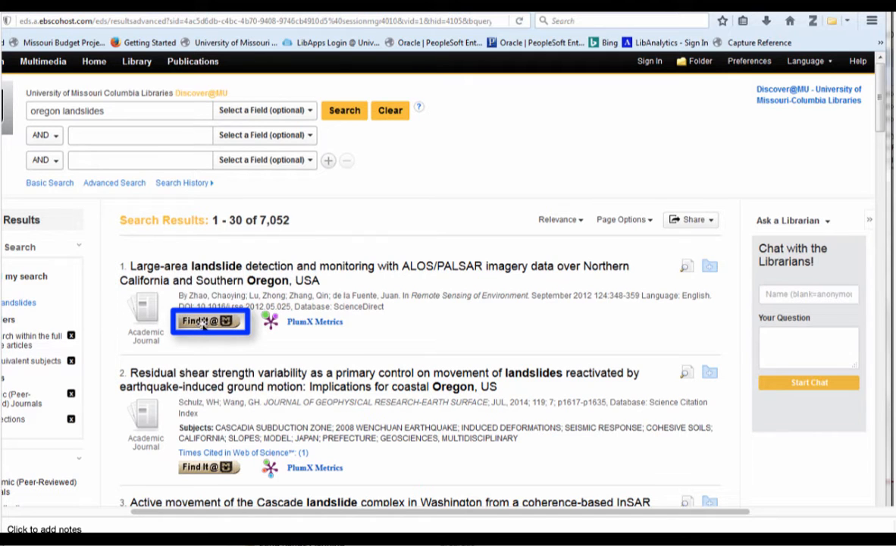
- Request full text of the ALOS/PALSAR landslide article with Find It@MU
{"action": "left_click", "coordinate": [207, 322]}
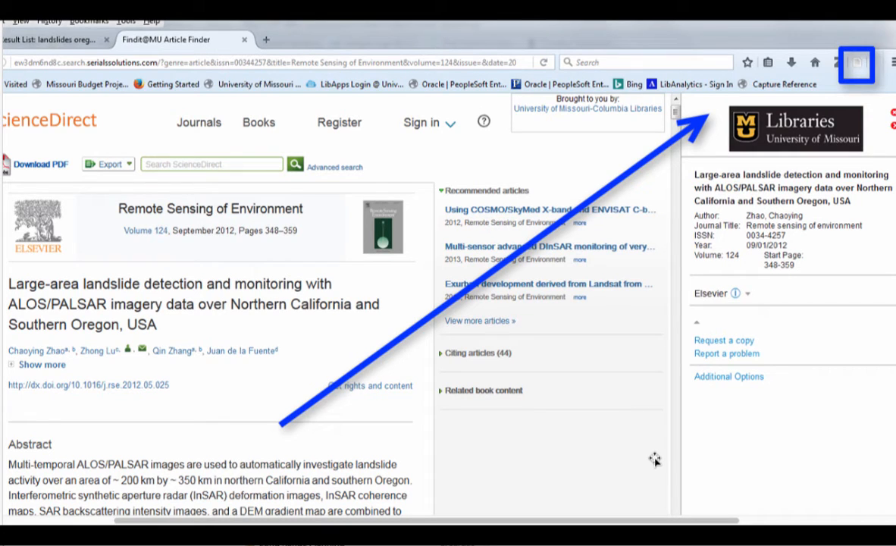
{"action": "mouse_move", "coordinate": [739, 287]}
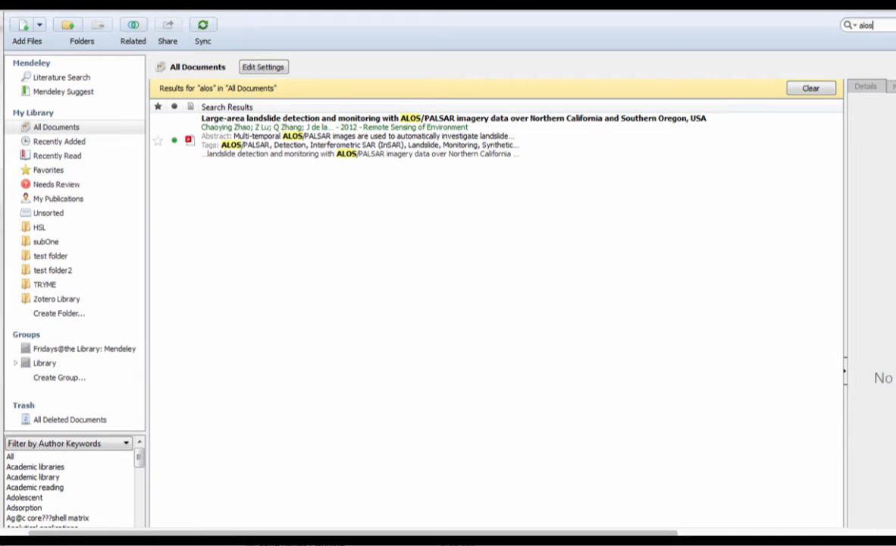
{"action": "left_click", "coordinate": [56, 299]}
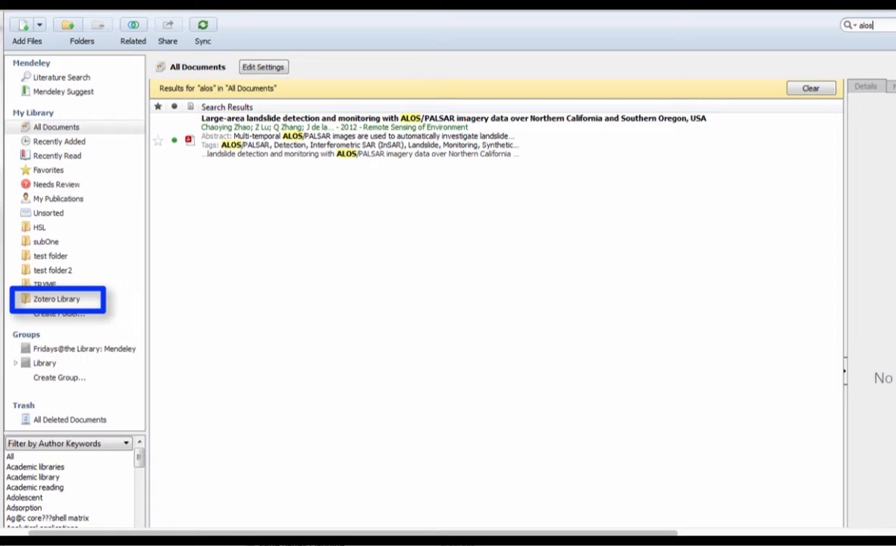
{"action": "left_click", "coordinate": [51, 127]}
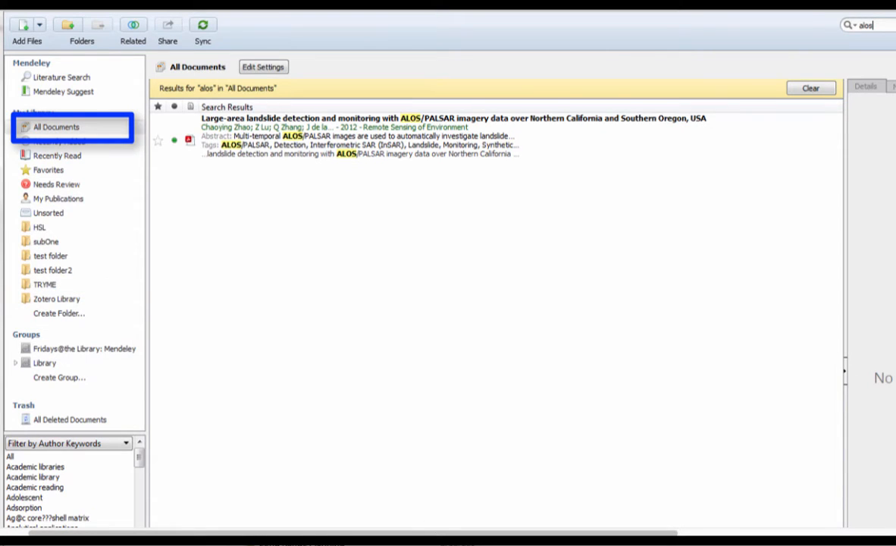
{"action": "left_click", "coordinate": [59, 141]}
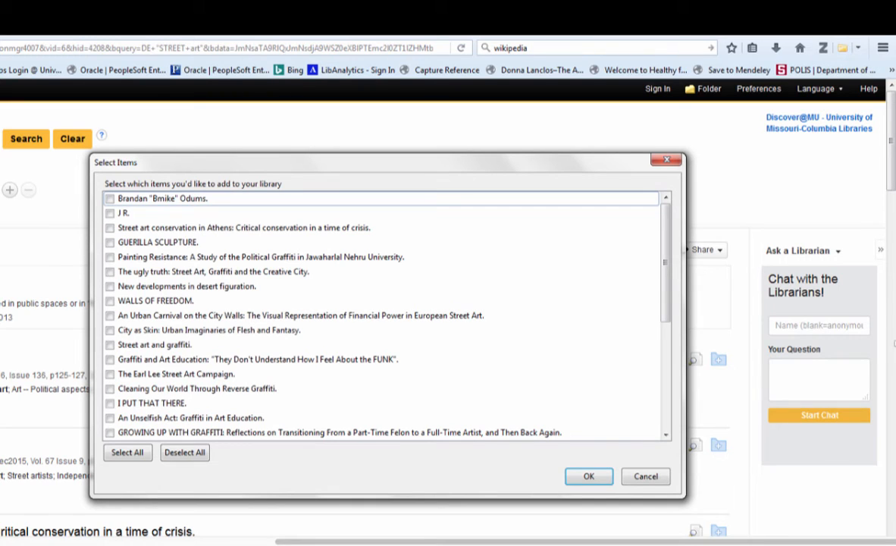
- Pick street art records to add to Zotero, then browse the library's database list
{"action": "left_click", "coordinate": [128, 453]}
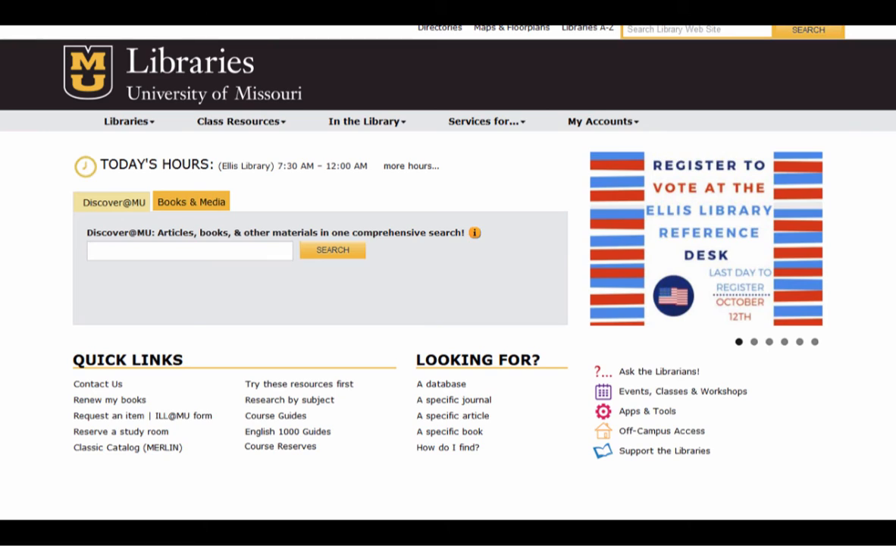
{"action": "left_click", "coordinate": [441, 383]}
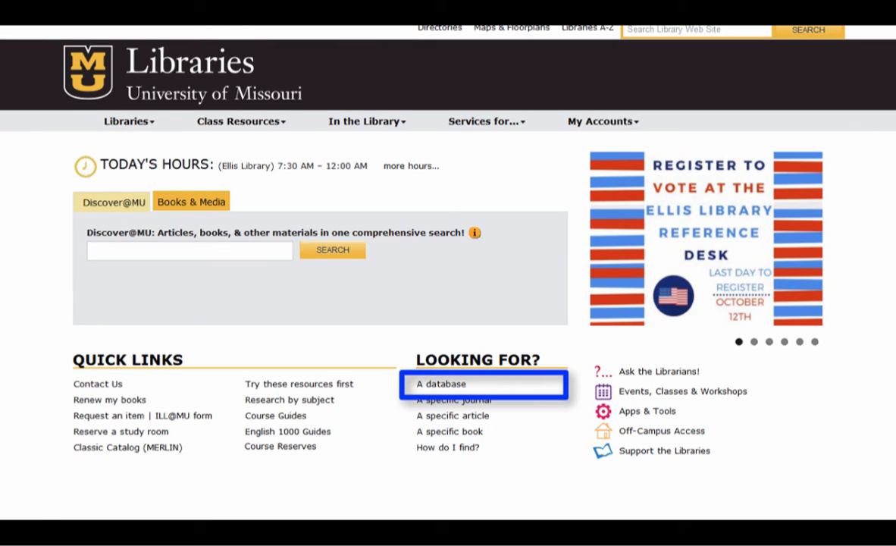